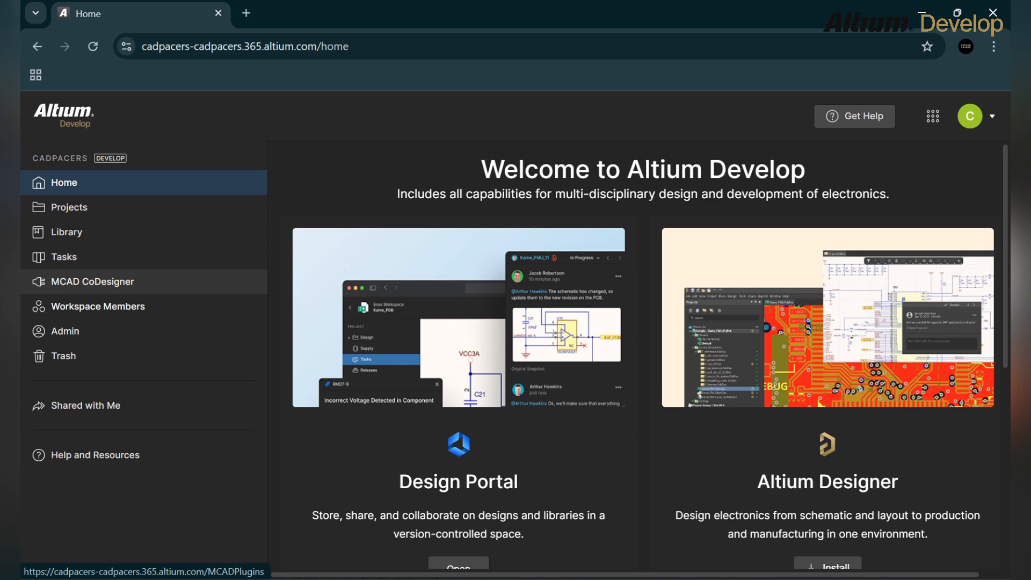
mouse_move(69, 207)
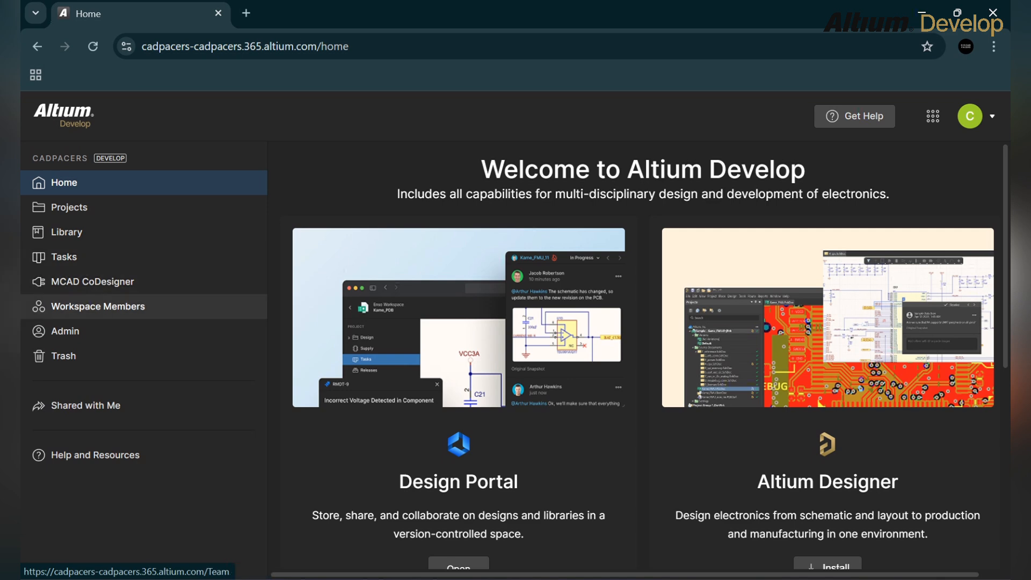
- Review the Workspace Members Guests, Invitation Requests and Join Requests lists, all empty, ending on Guests
click(97, 306)
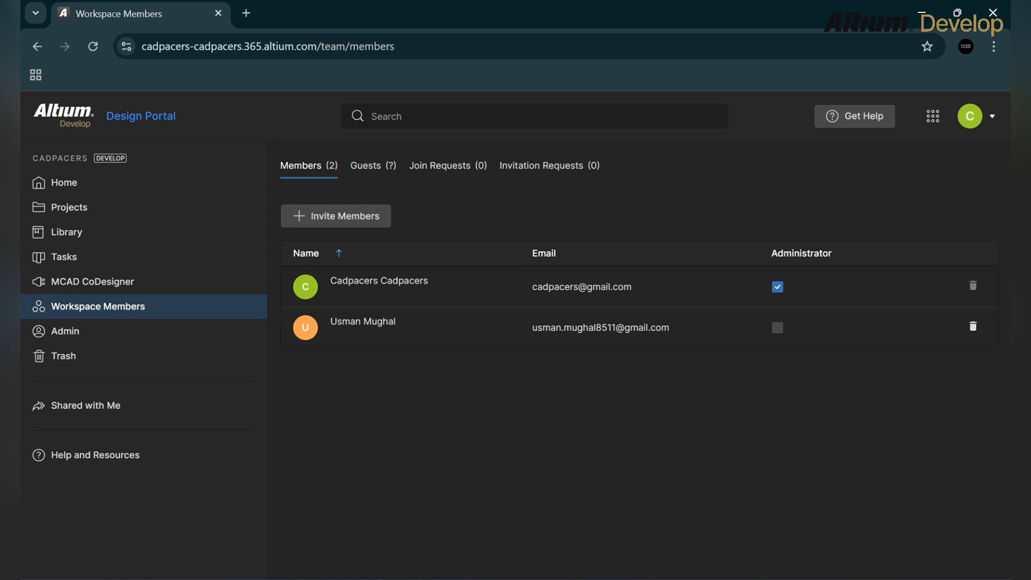
click(373, 165)
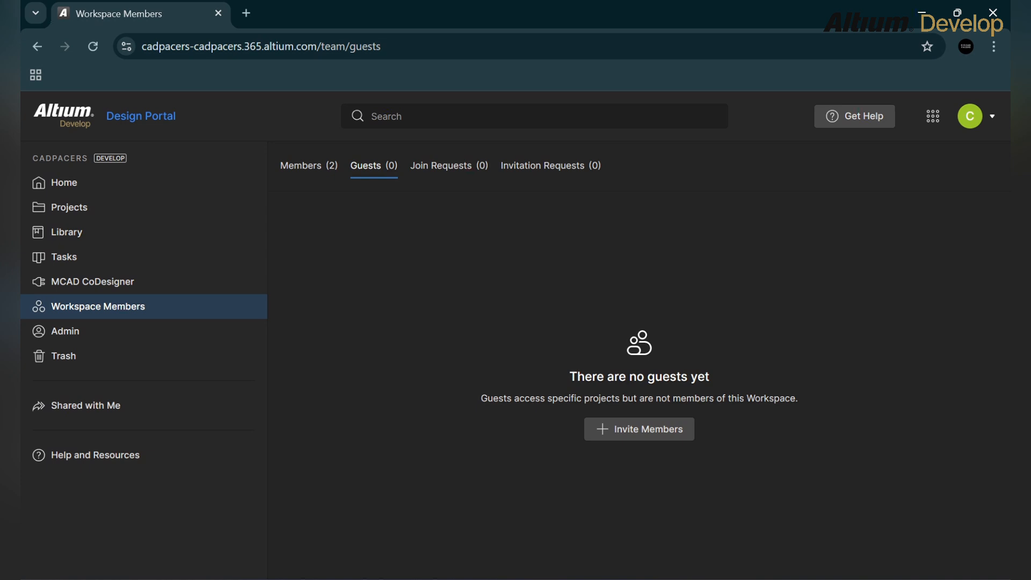
click(549, 165)
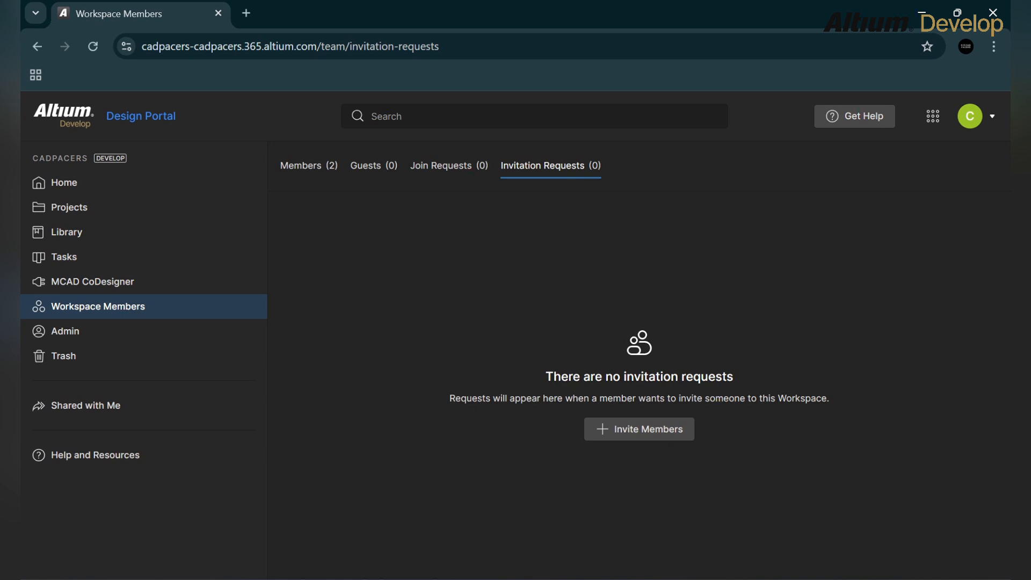
click(440, 165)
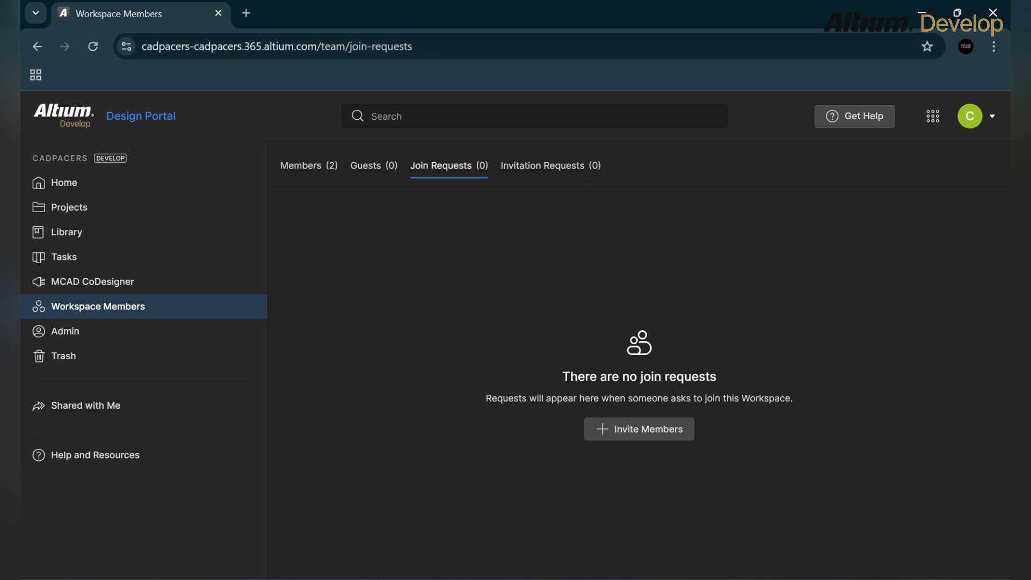
click(365, 165)
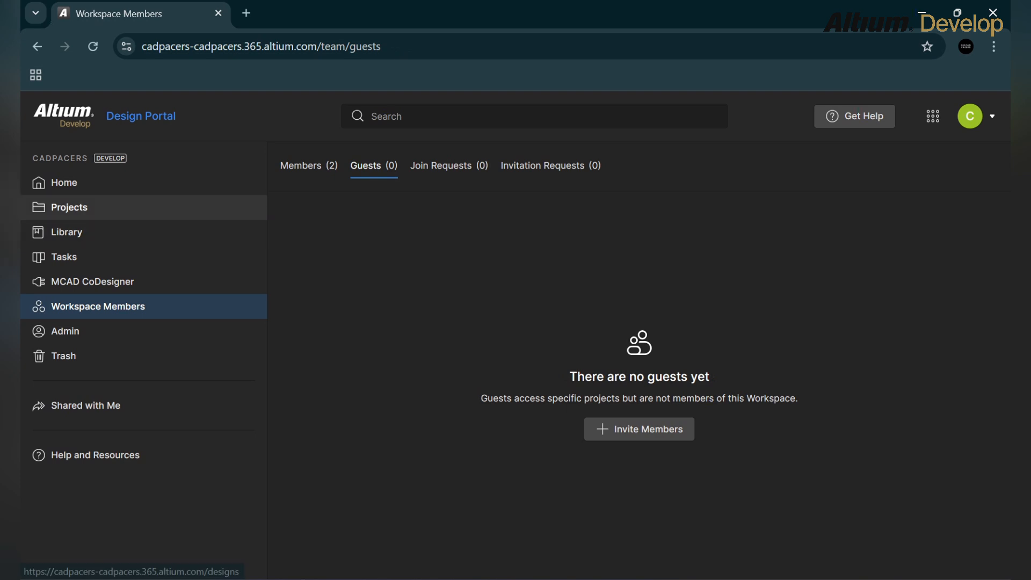
- From the Projects page, bring up the Share dialog for the IR2110 H Bridge project
click(69, 207)
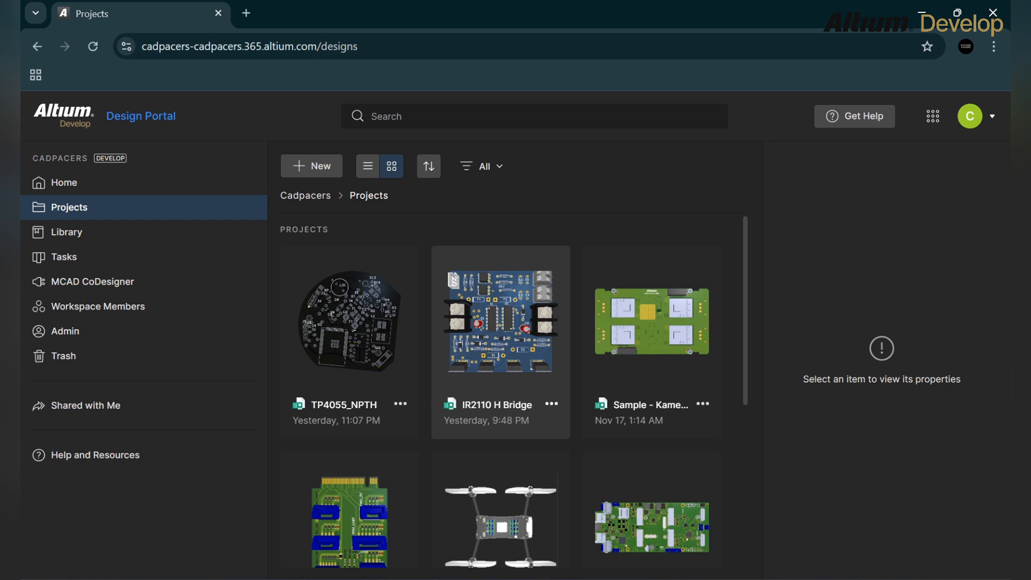
right_click(499, 323)
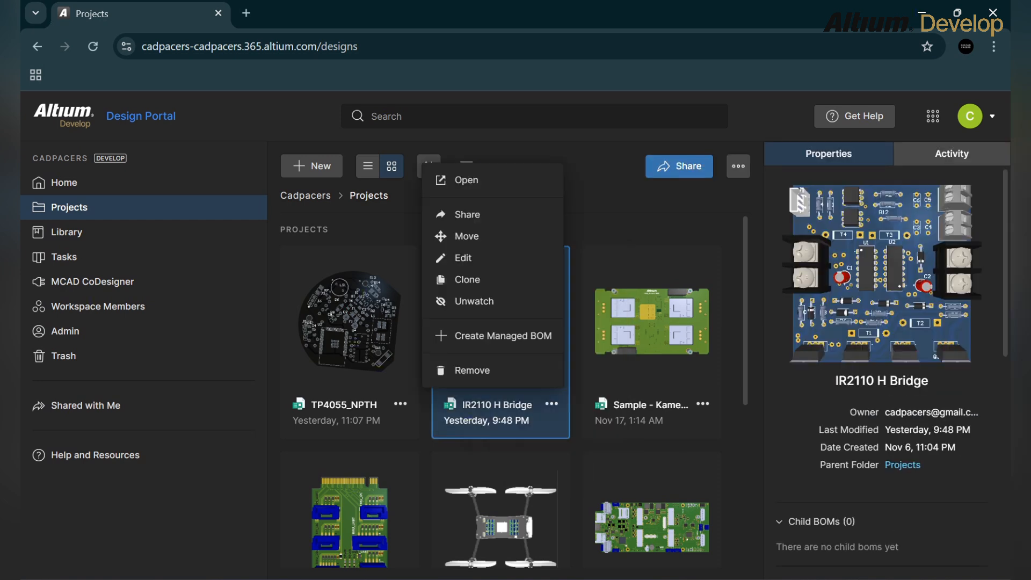
click(467, 214)
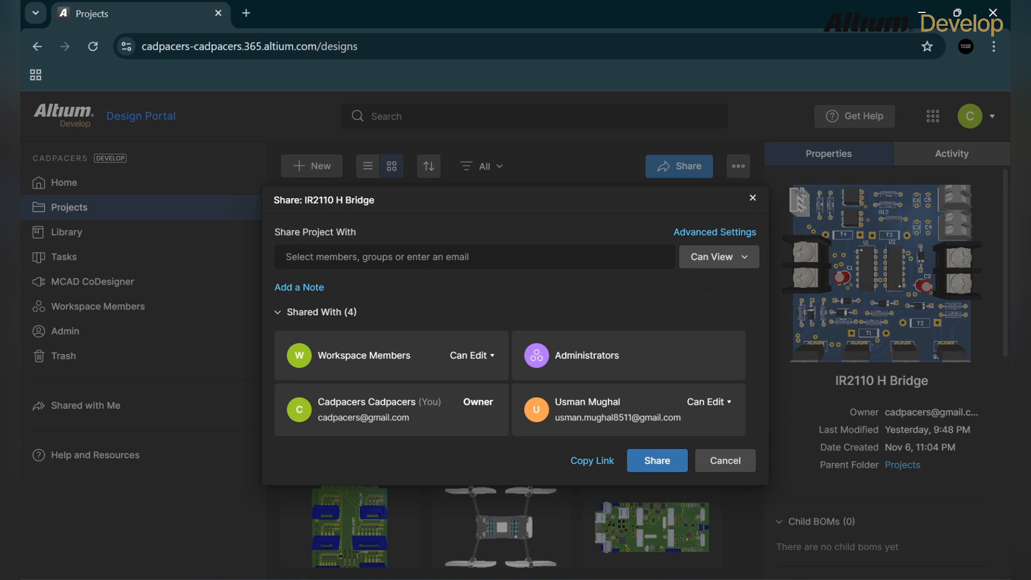
- Add the guest's Gmail address as a recipient in the Share Project With field
click(472, 257)
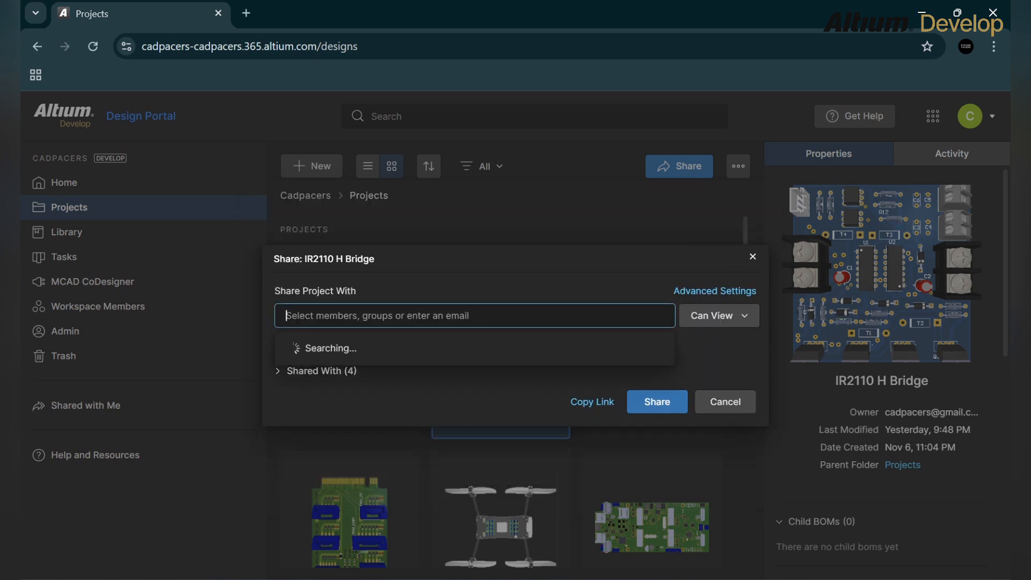
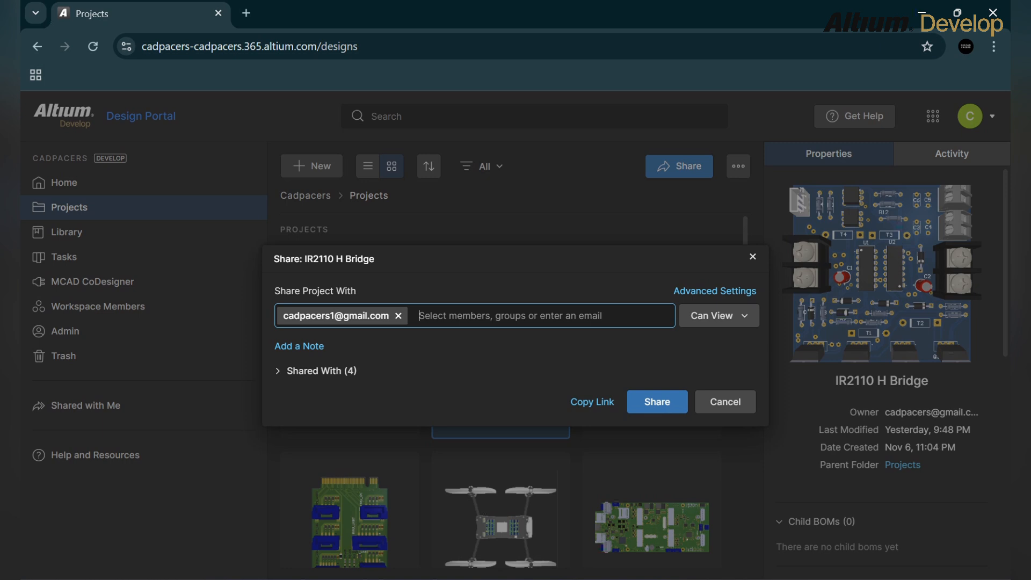
click(539, 315)
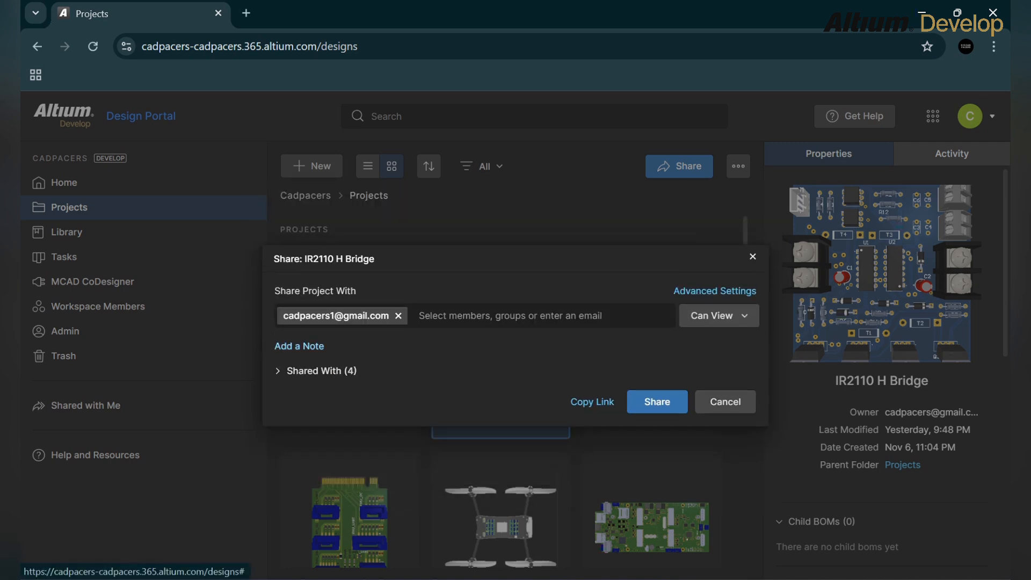
- Write the note 'Hi! Please see the project IR2110 H Bridge. Thanks!' for the share
text(Hi!)
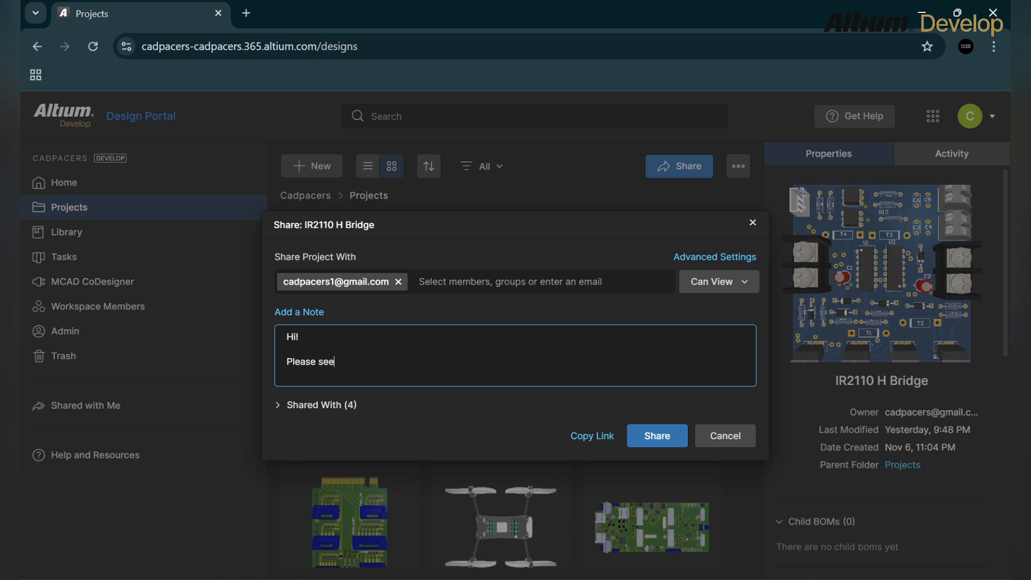
text(the projec)
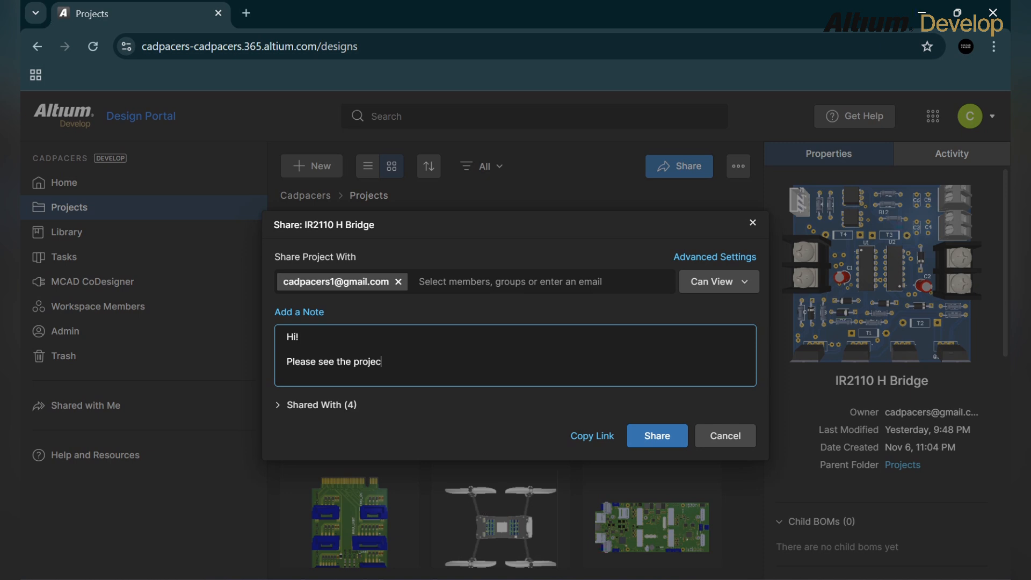
text(IR)
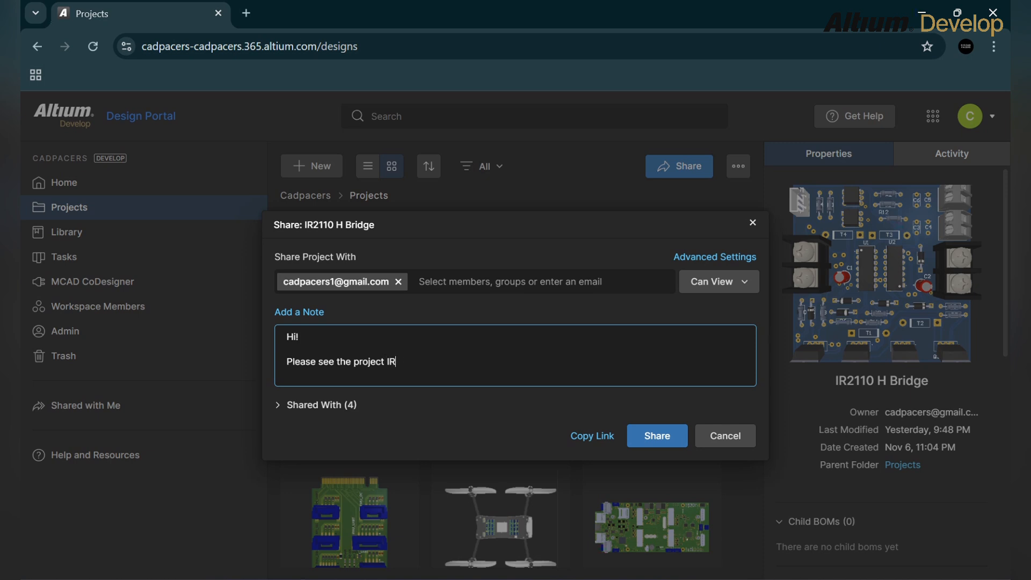
text(2110 H b)
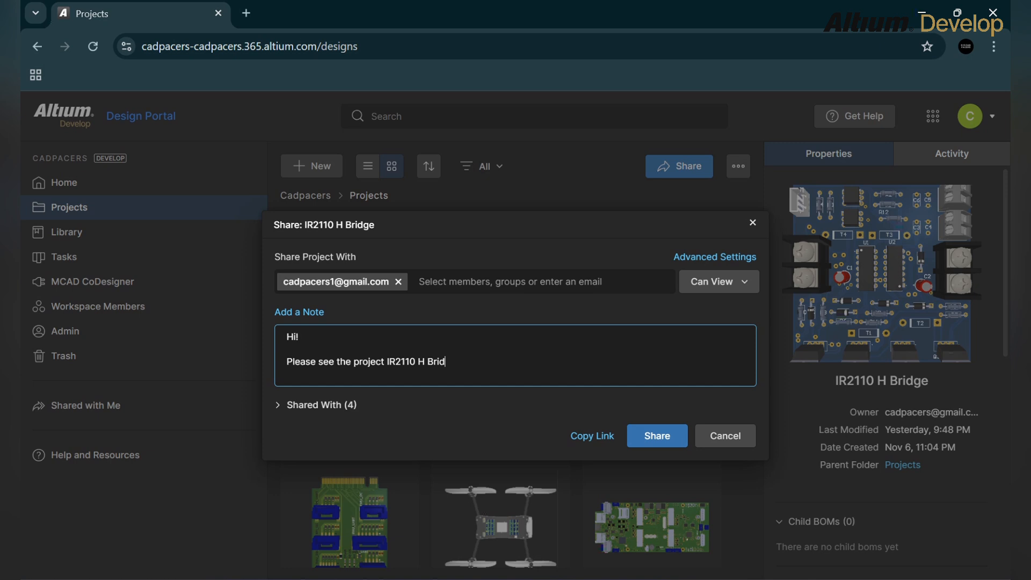
text(ge.)
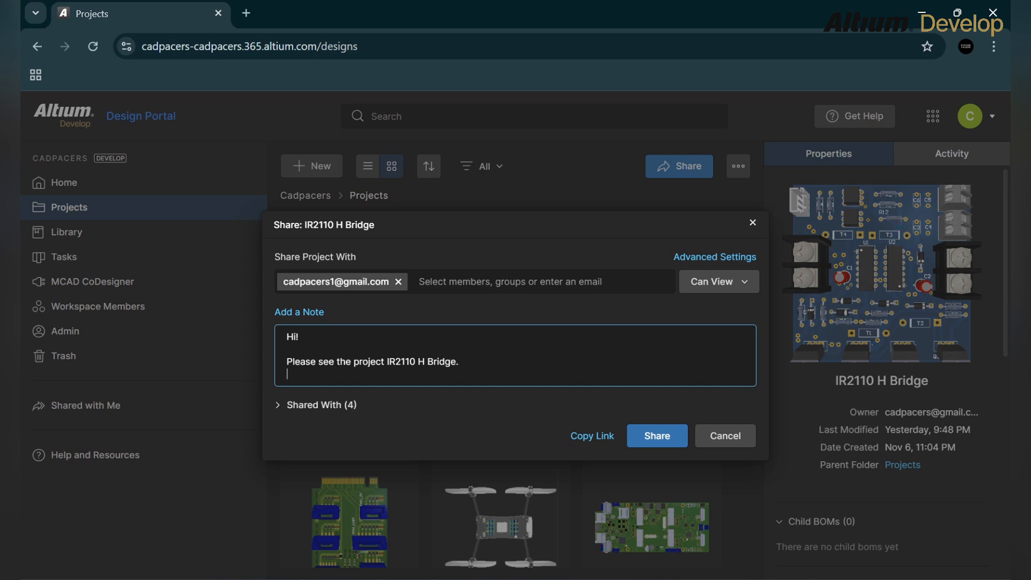
text(Thanks)
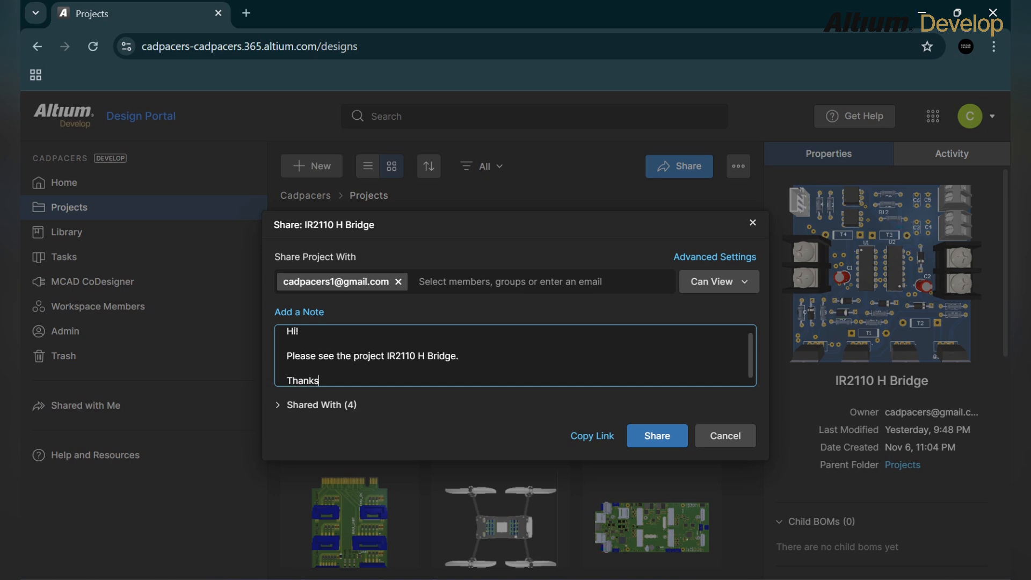
text(!)
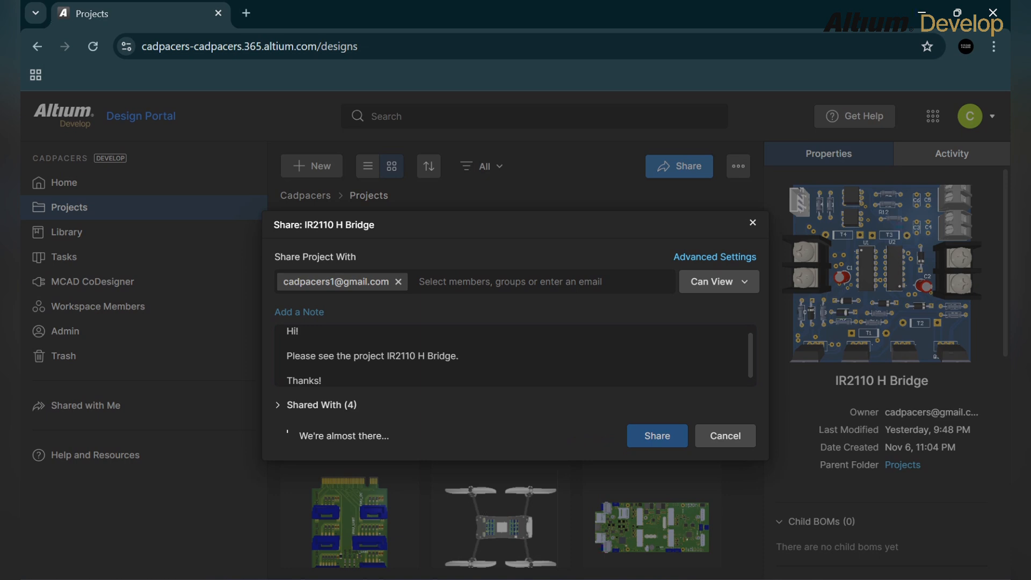
- Send the share and handle the 'Invite these people to your Workspace' confirmation, leaving it unchecked
click(655, 435)
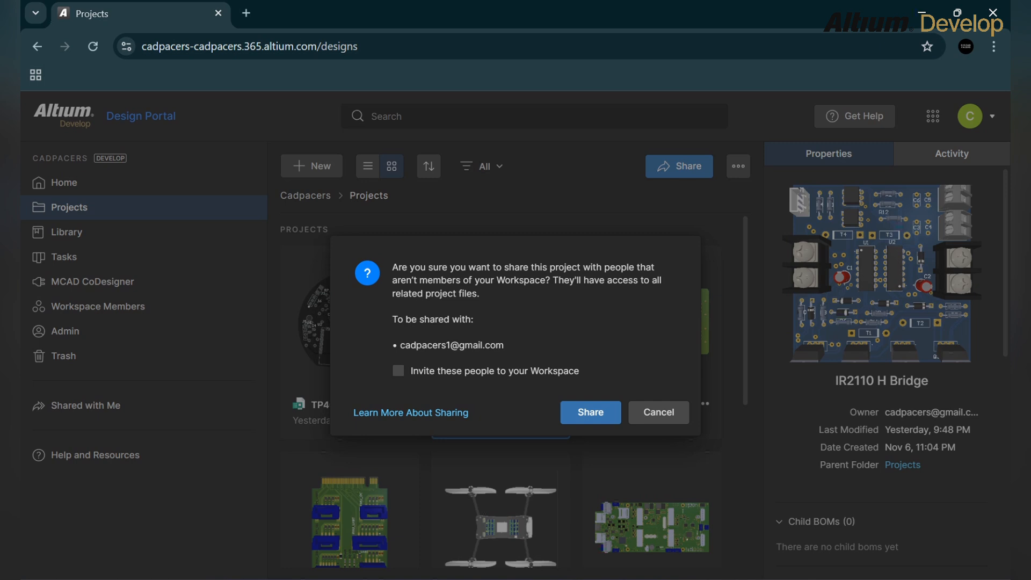
double_click(451, 294)
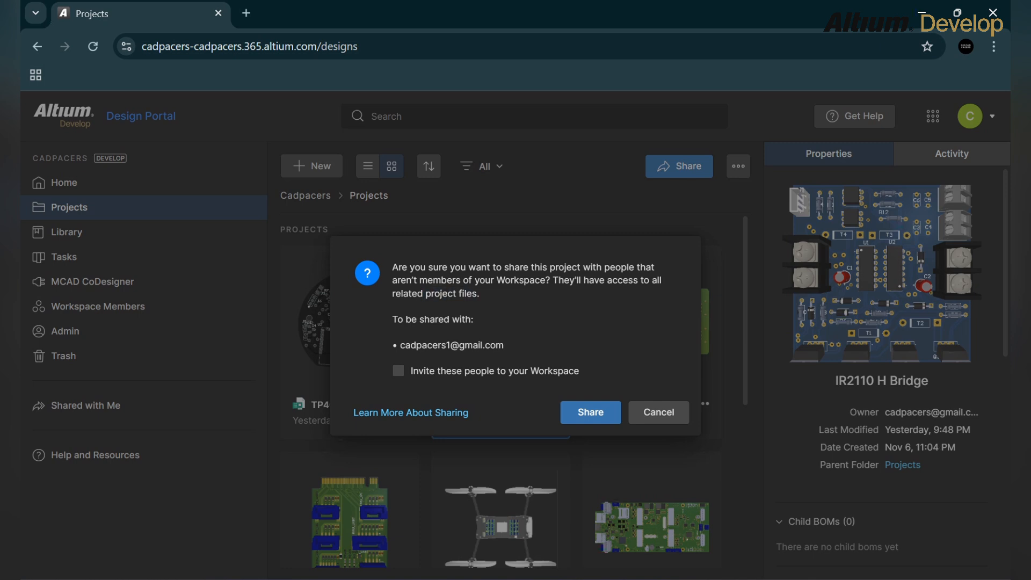
click(398, 371)
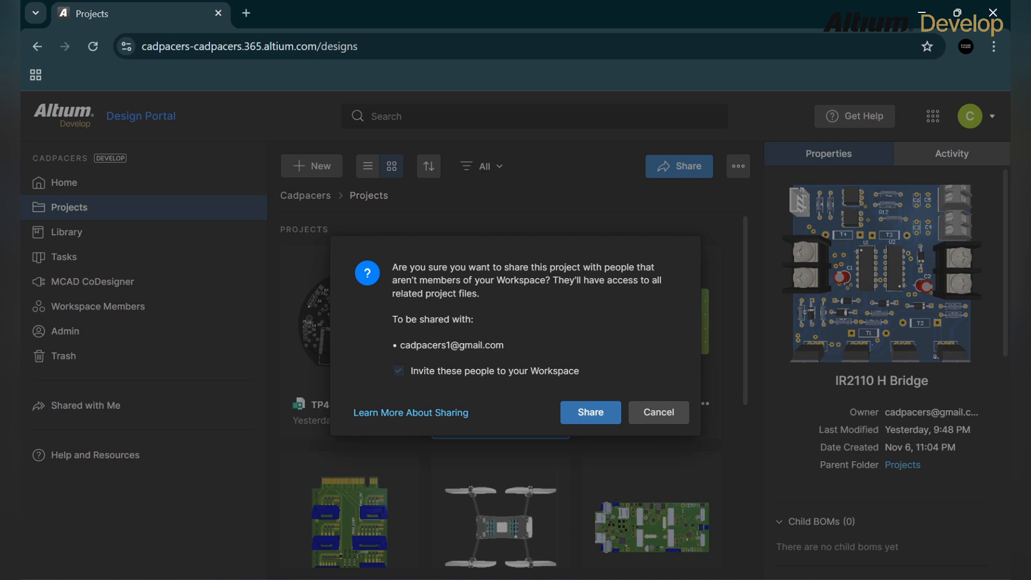
click(398, 371)
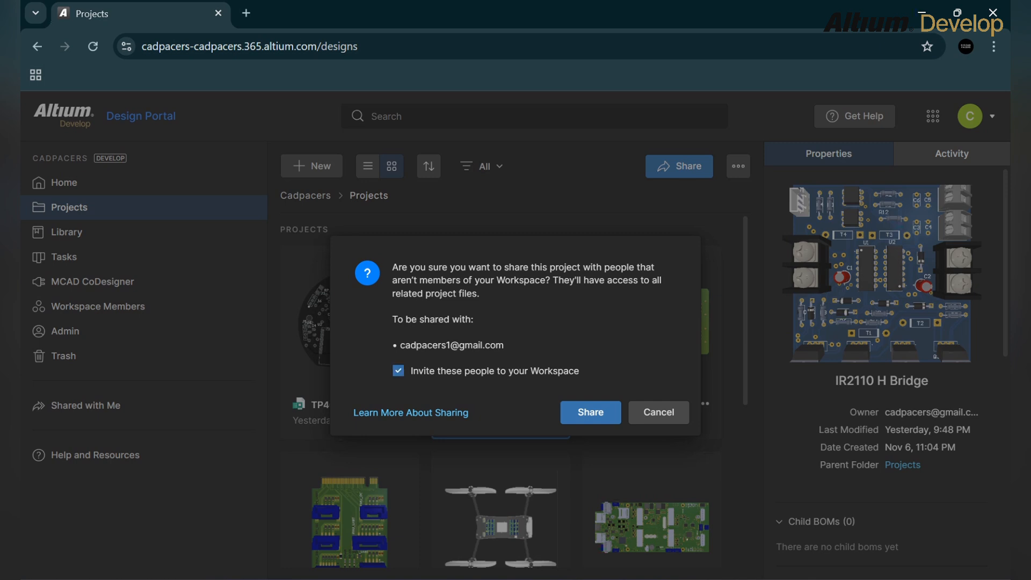
click(398, 371)
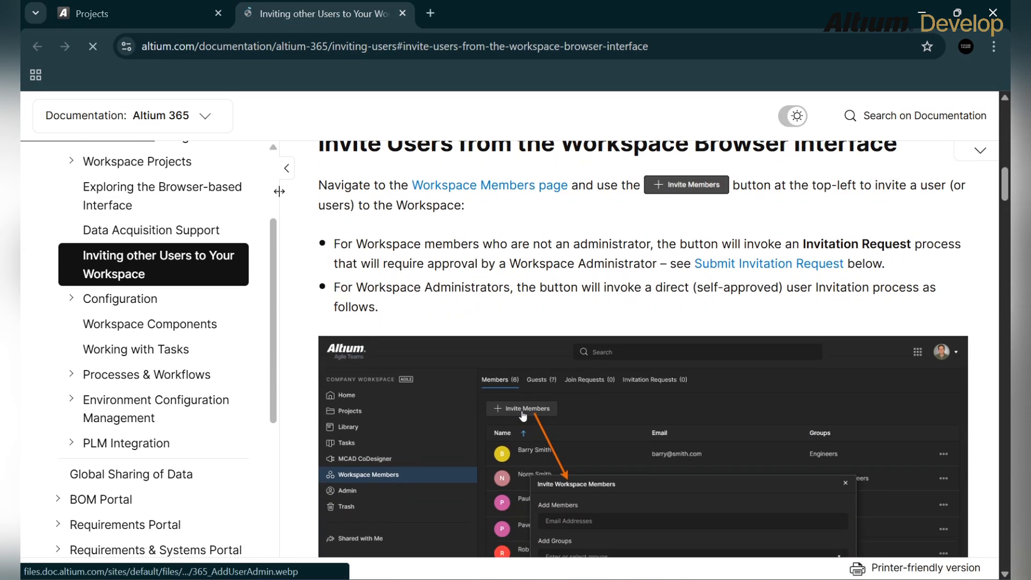
- Confirm sharing IR2110 H Bridge with the outside person so the notification email is sent
scroll(down, 3)
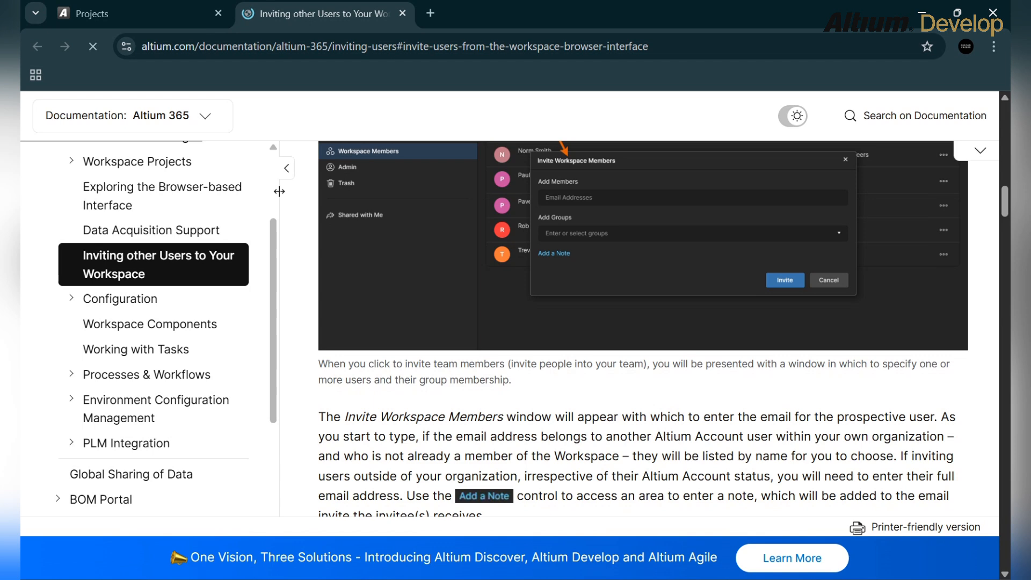
scroll(down, 3)
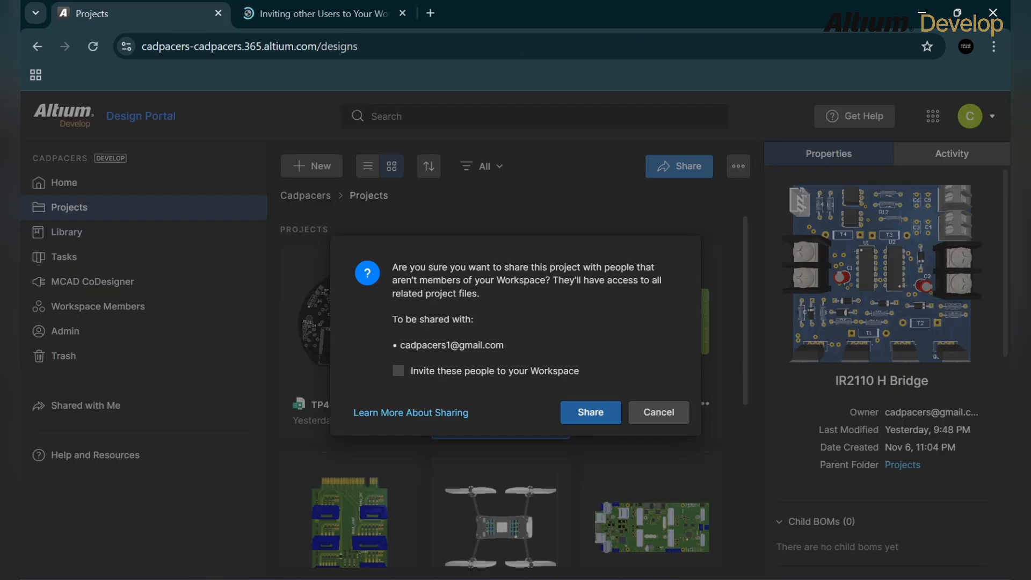
click(590, 412)
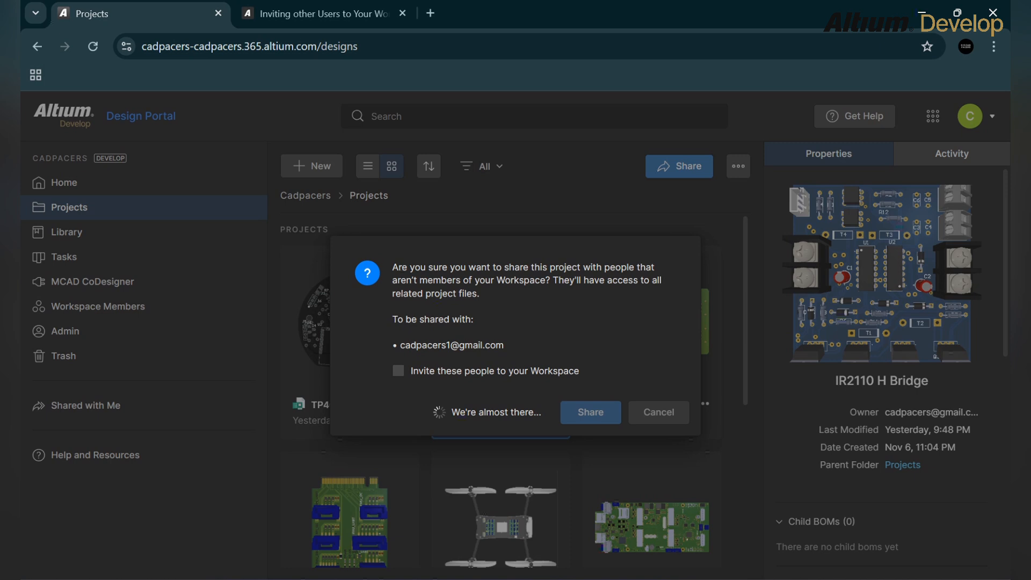
click(588, 412)
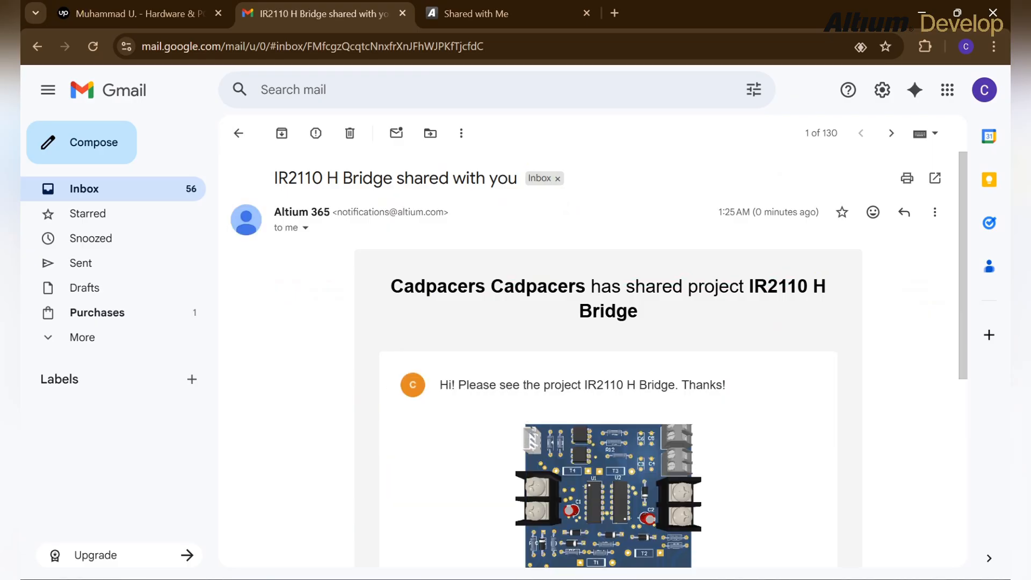
- From the 'IR2110 H Bridge shared with you' email, launch the project via Open in Altium 365
scroll(down, 3)
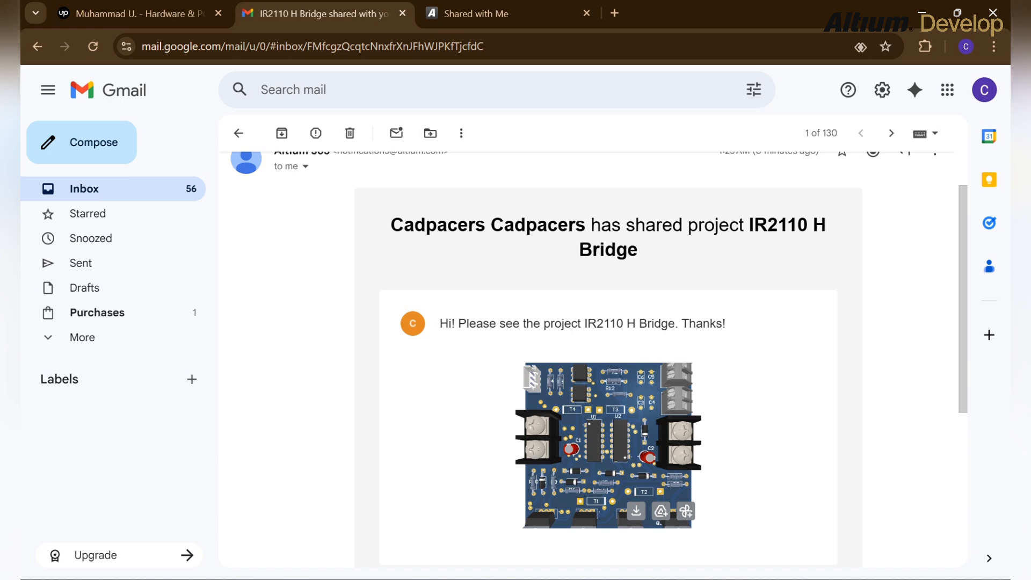
scroll(down, 3)
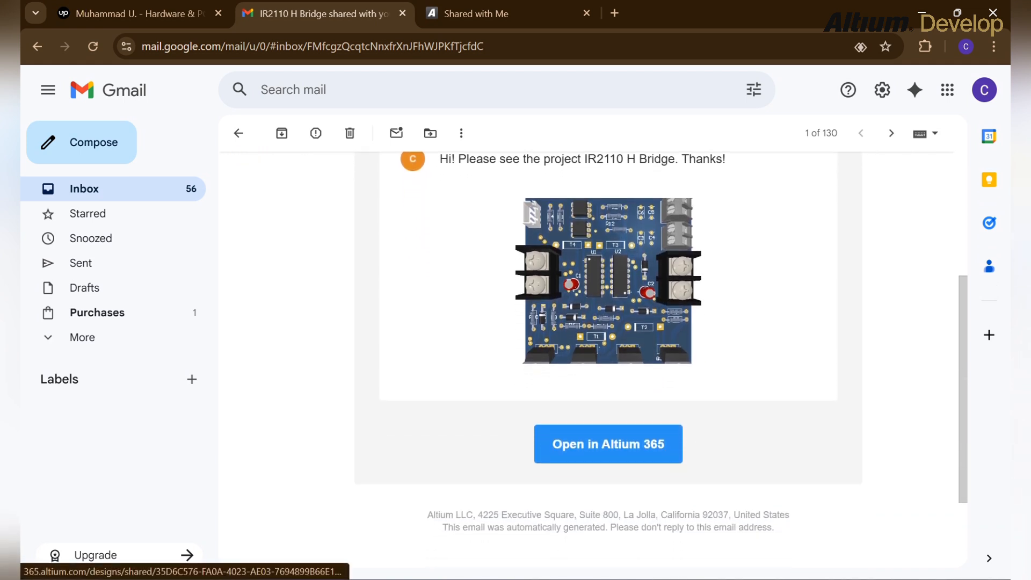
click(607, 443)
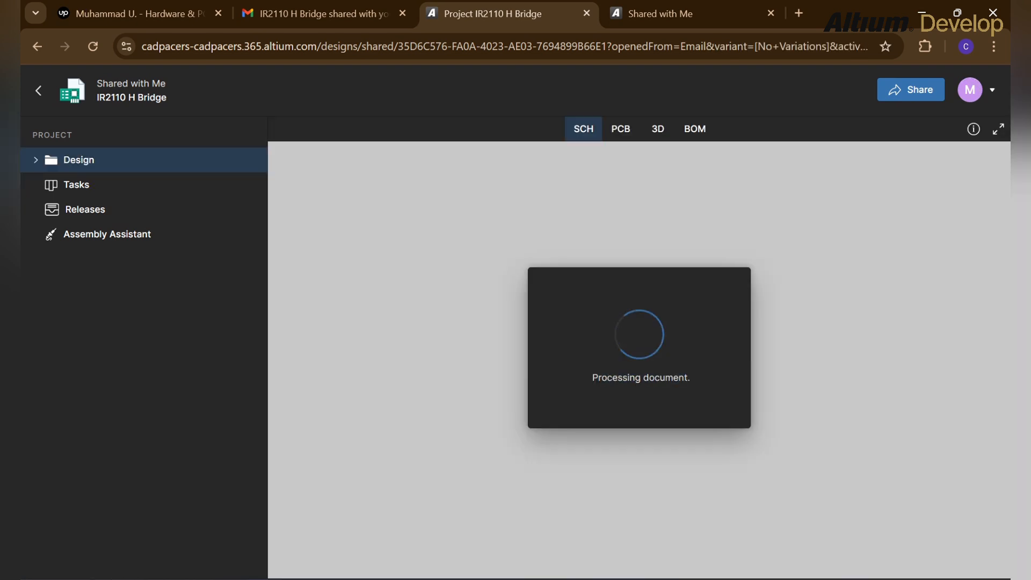
- Expand and collapse the shared project's Design tree, then return to the personal Files space
click(924, 129)
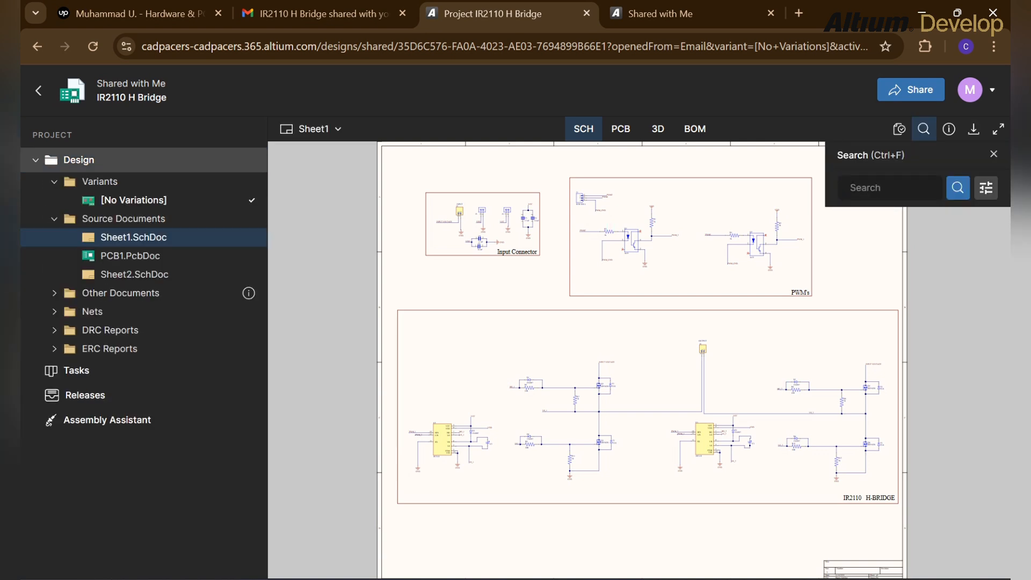
click(36, 161)
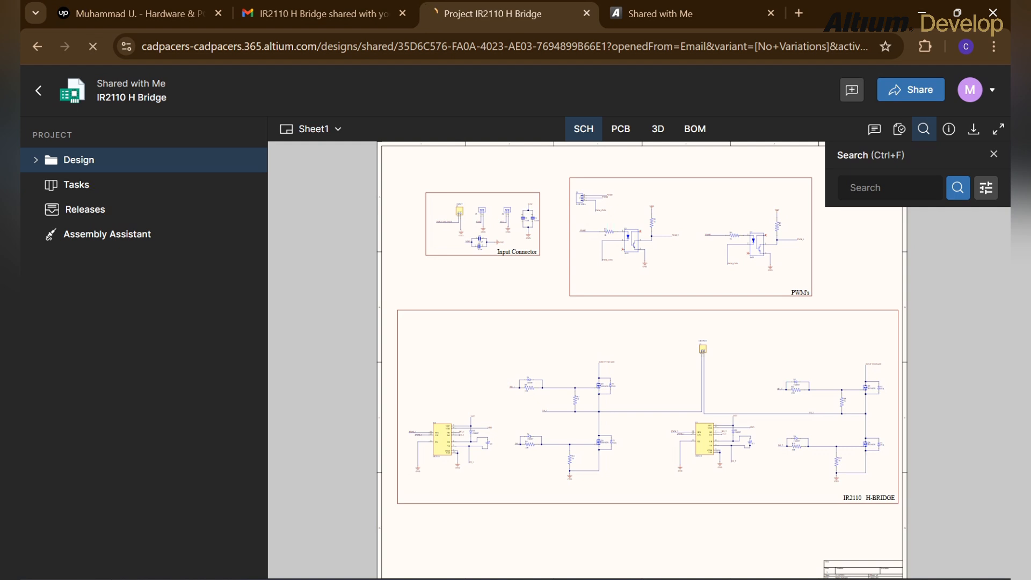
click(508, 12)
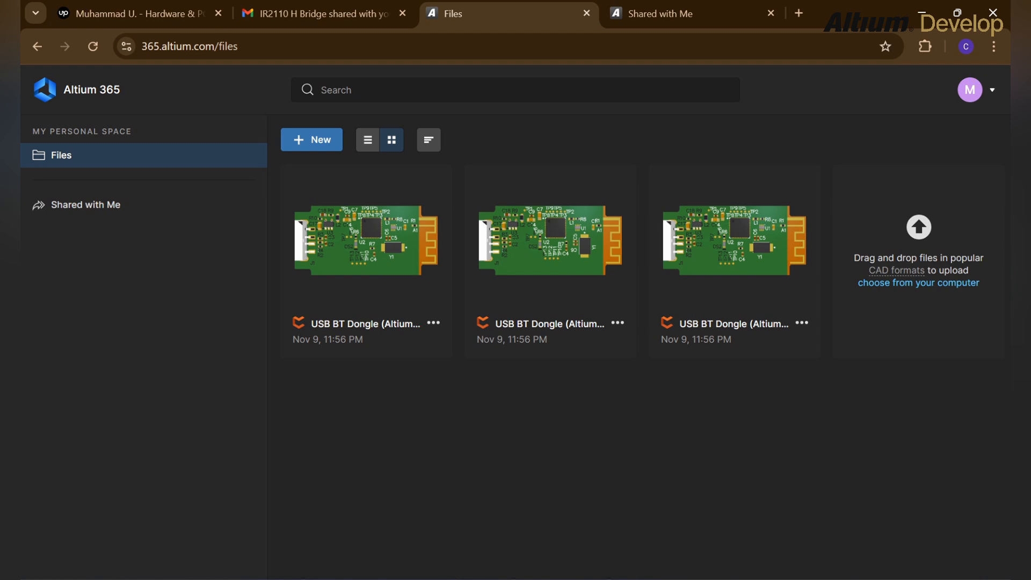
- Show Shared with Me listing IR2110 H Bridge, then switch back to the owner's Projects page
click(86, 204)
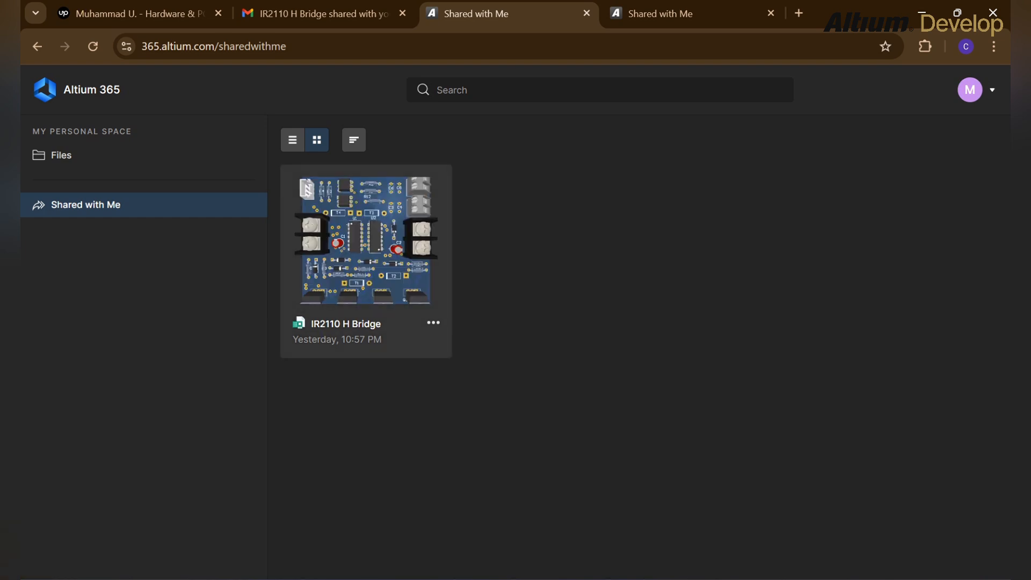
click(433, 323)
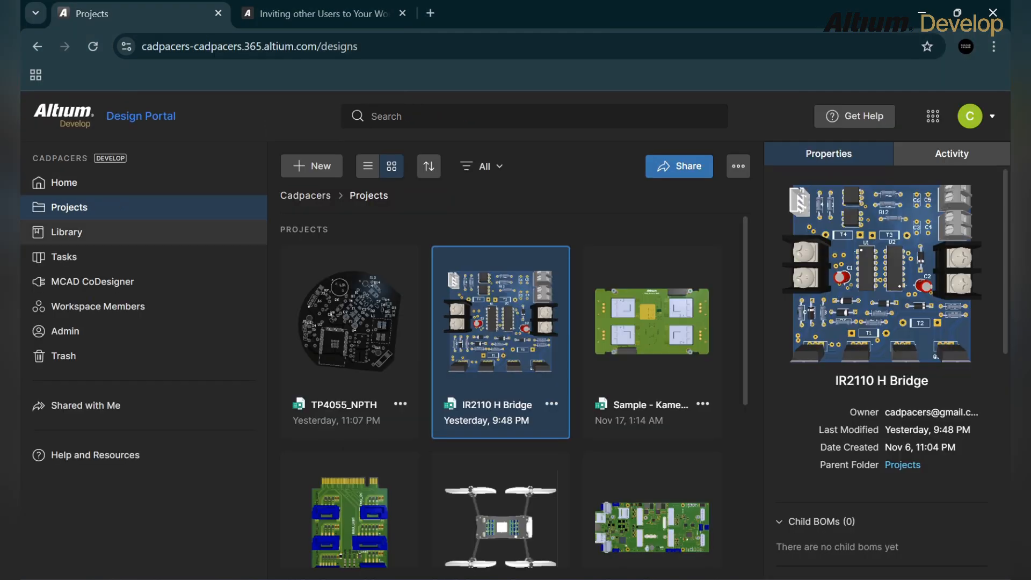
click(98, 306)
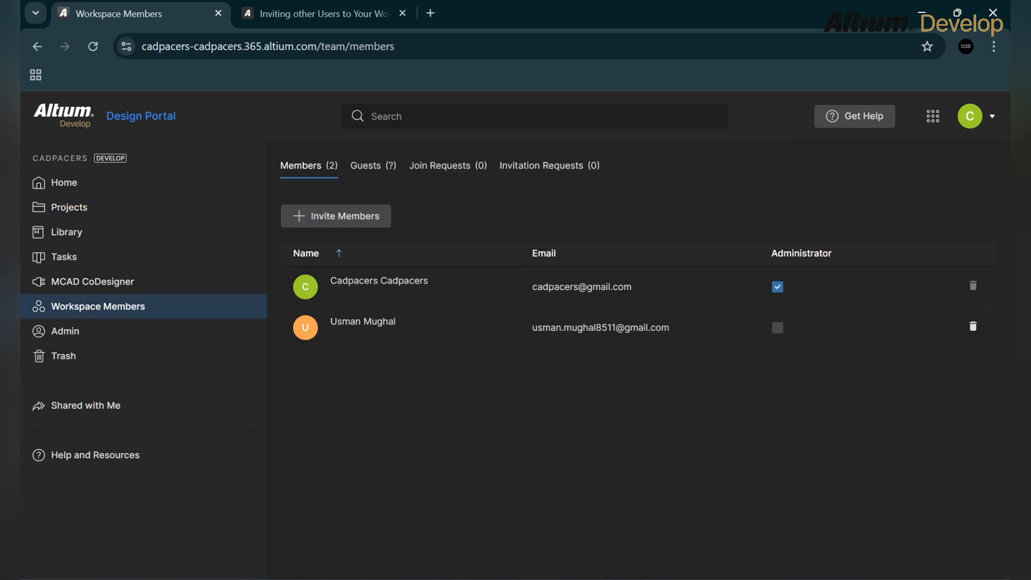
click(446, 165)
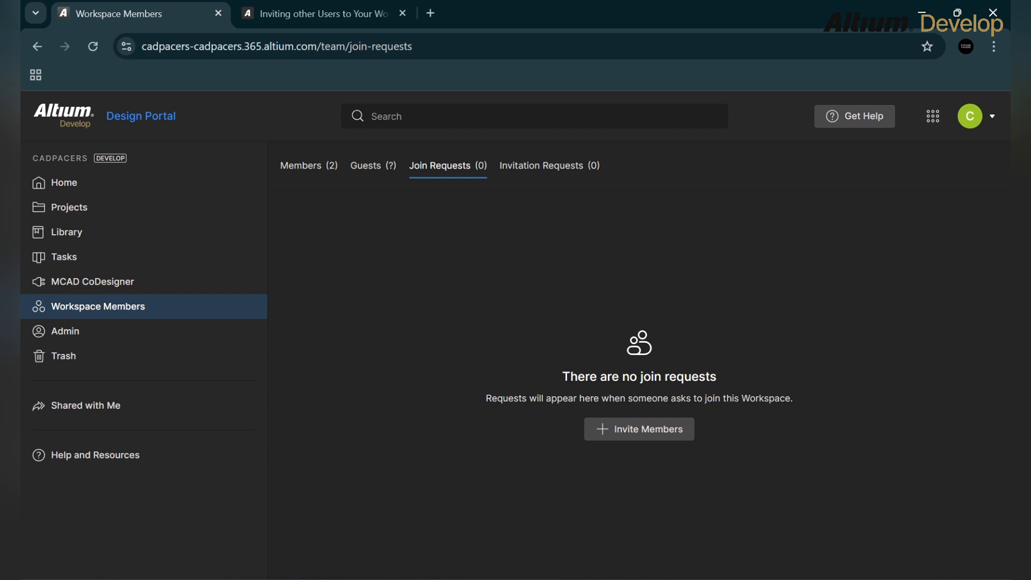
click(549, 166)
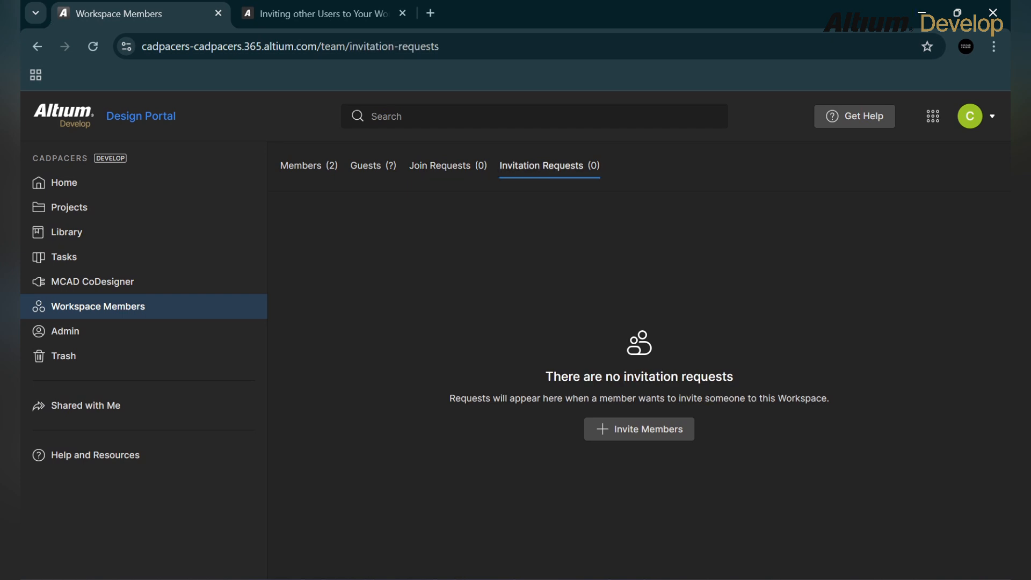
drag(449, 397, 685, 397)
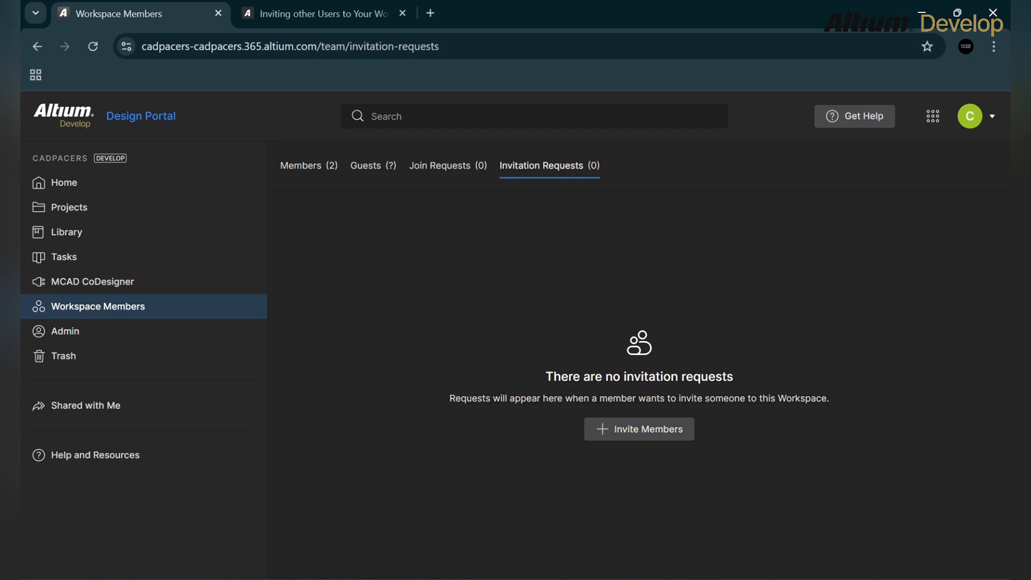
click(509, 13)
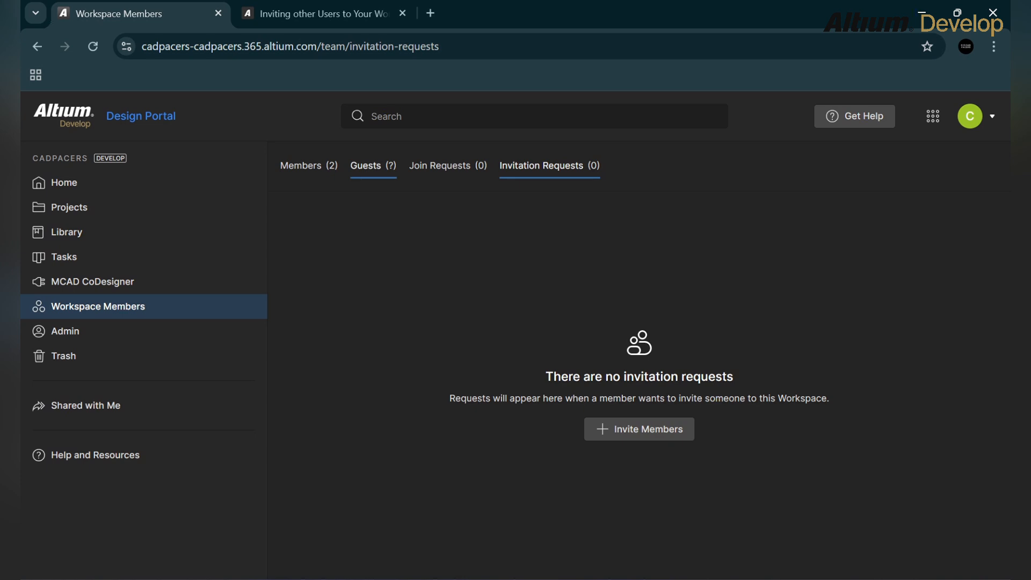
click(373, 165)
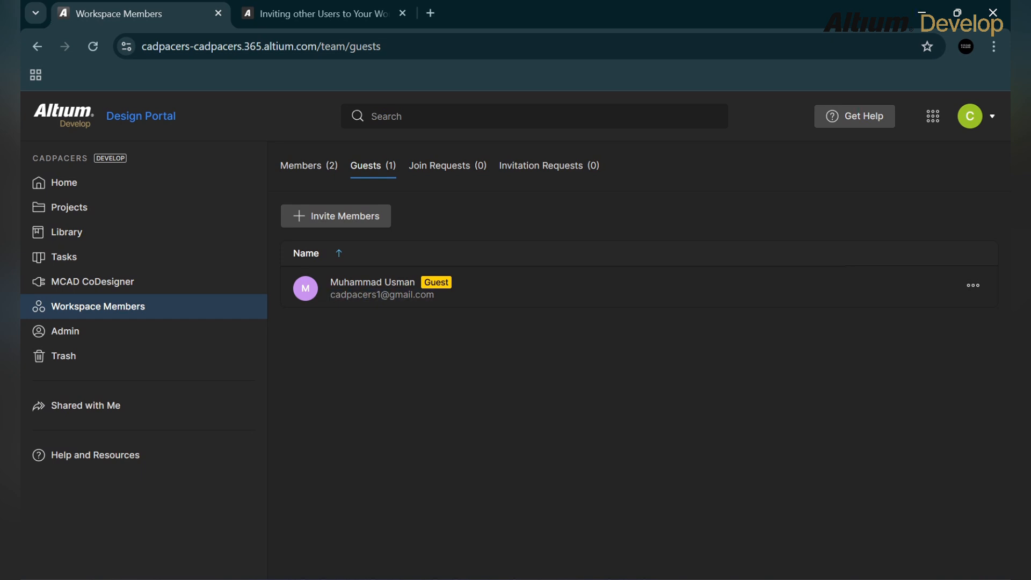
- Peek at the guest's ⋯ options without removing, then start Invite Workspace Members with an empty email field
click(973, 284)
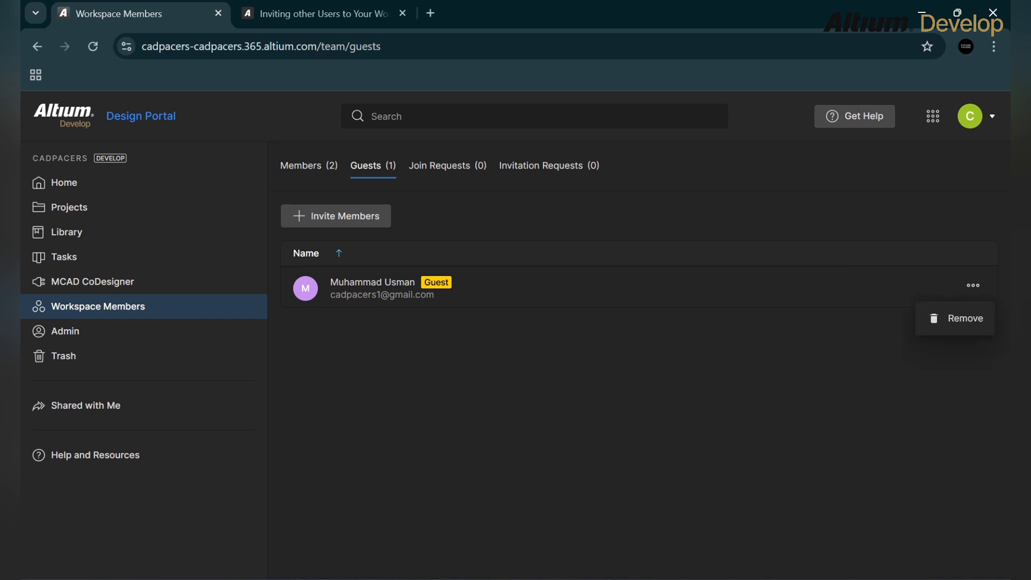
click(973, 284)
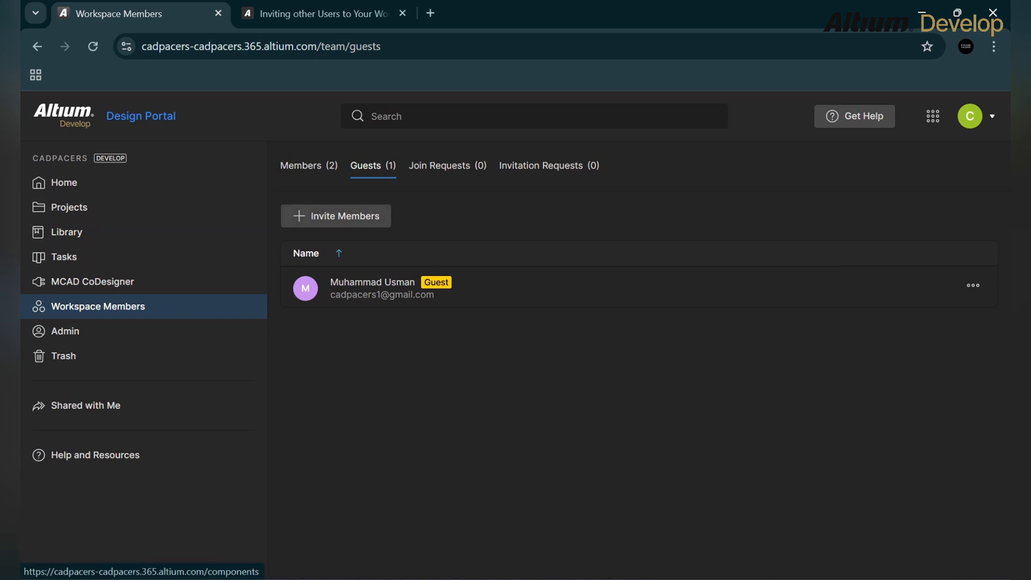
click(335, 216)
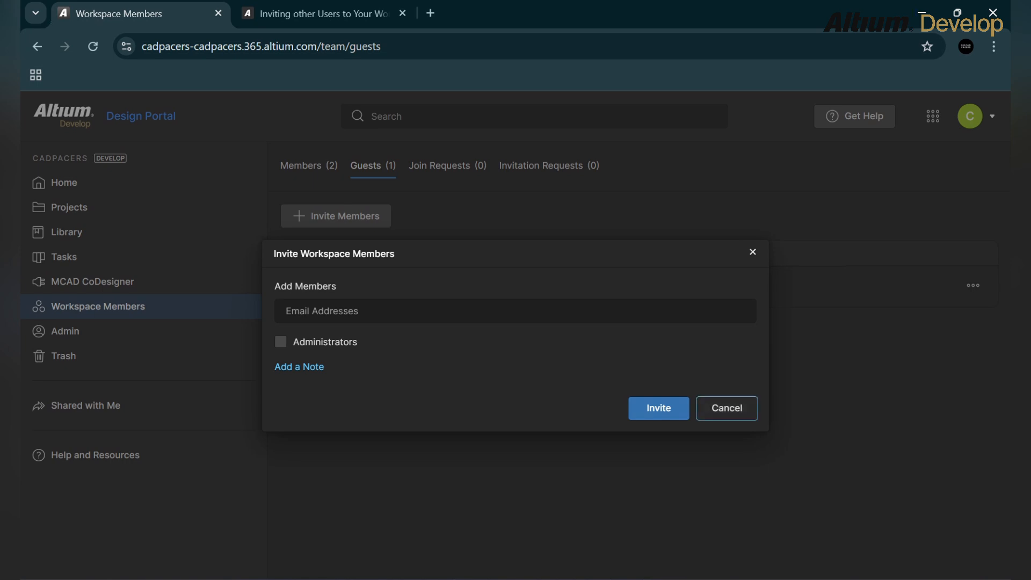
- Cancel the Invite Workspace Members form and show the IR2110 H Bridge project's actions menu
click(68, 207)
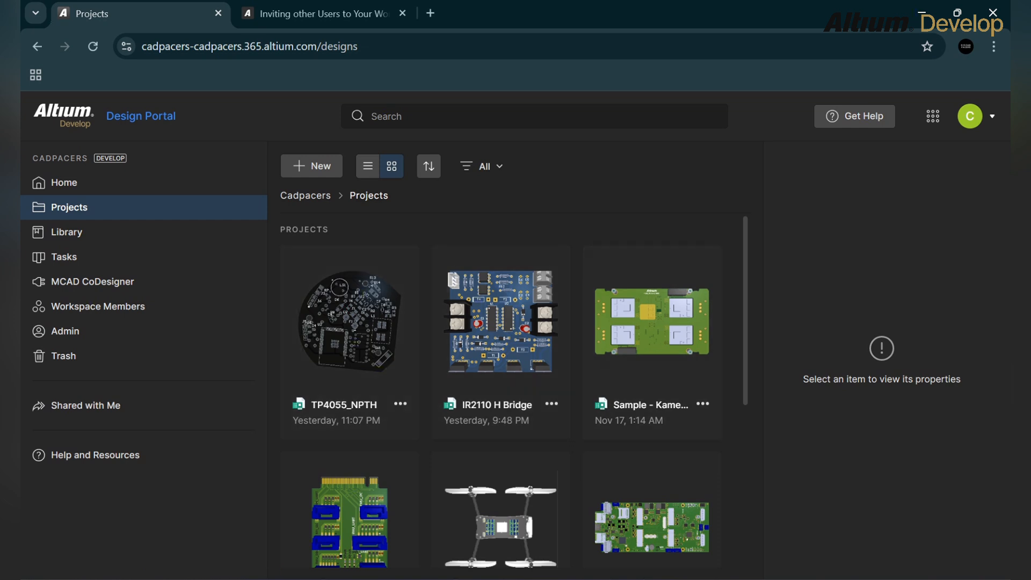
right_click(500, 322)
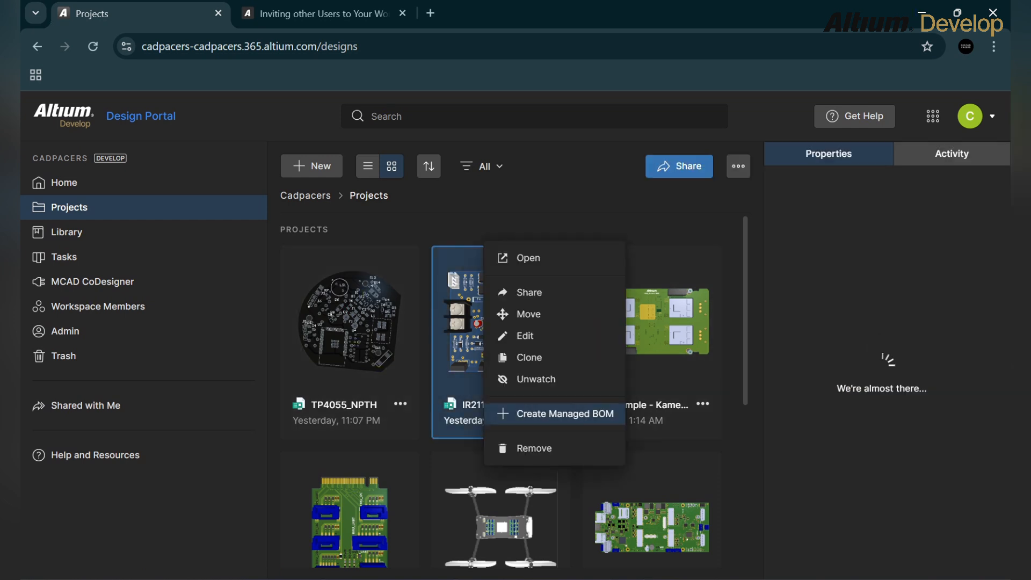